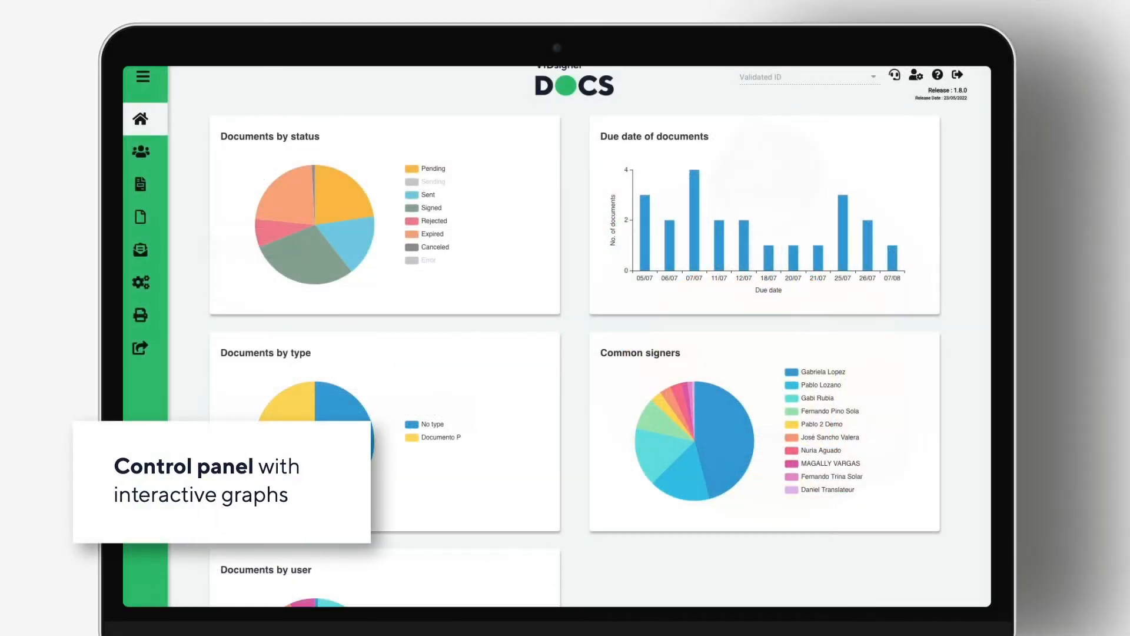
{"action": "scroll", "scroll_direction": "down", "scroll_amount": 3}
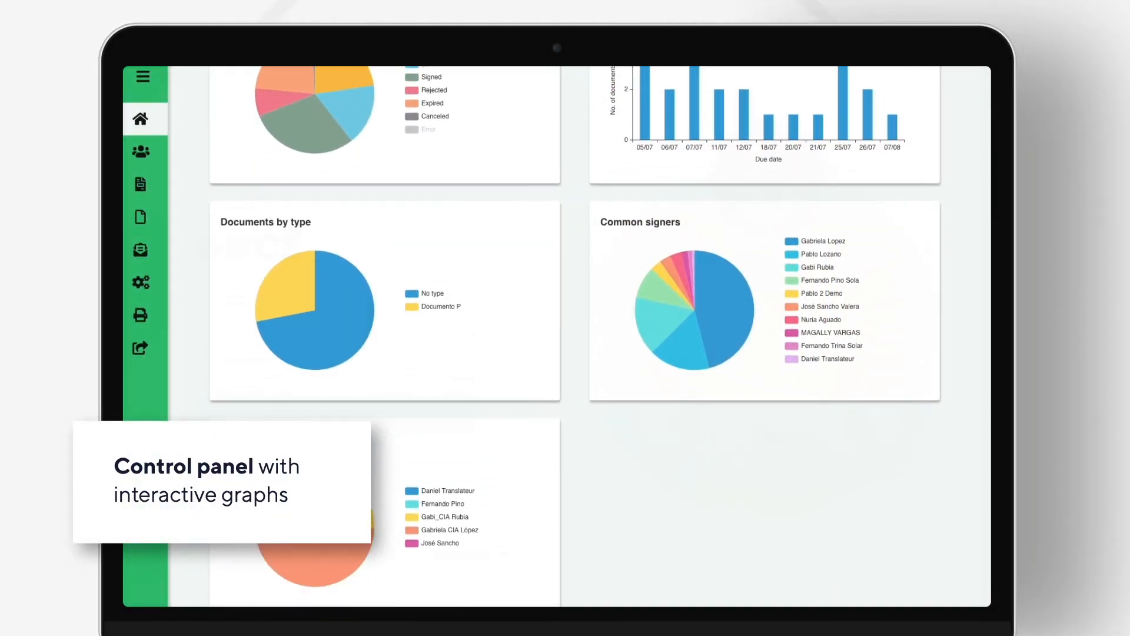
{"action": "scroll", "scroll_direction": "up", "scroll_amount": 3}
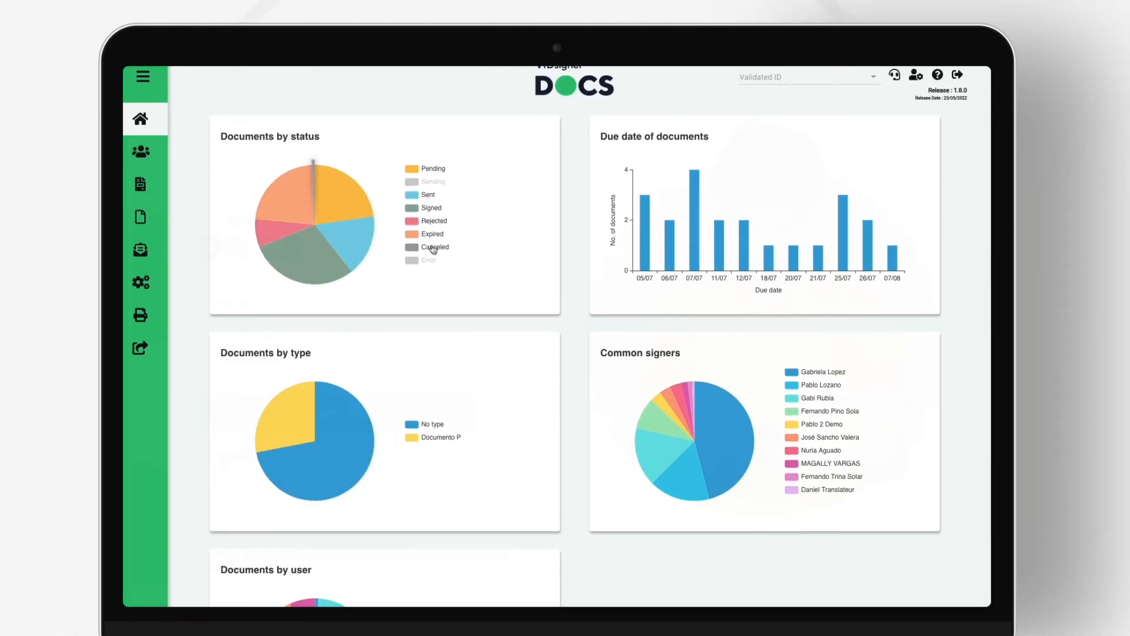
{"action": "mouse_move", "coordinate": [653, 438]}
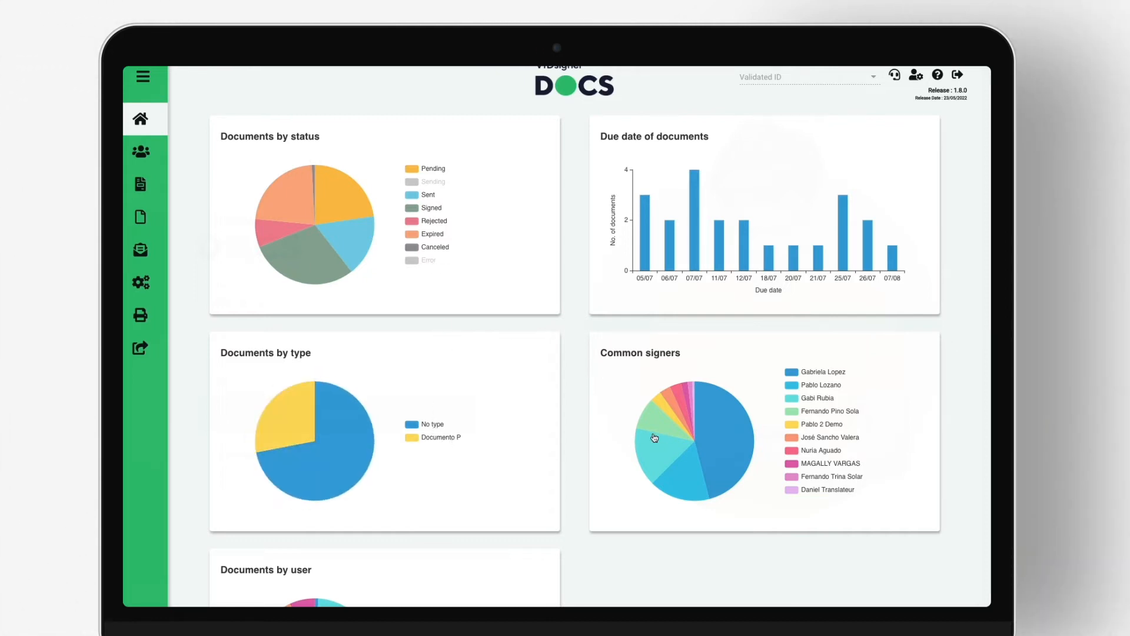
{"action": "mouse_move", "coordinate": [690, 399]}
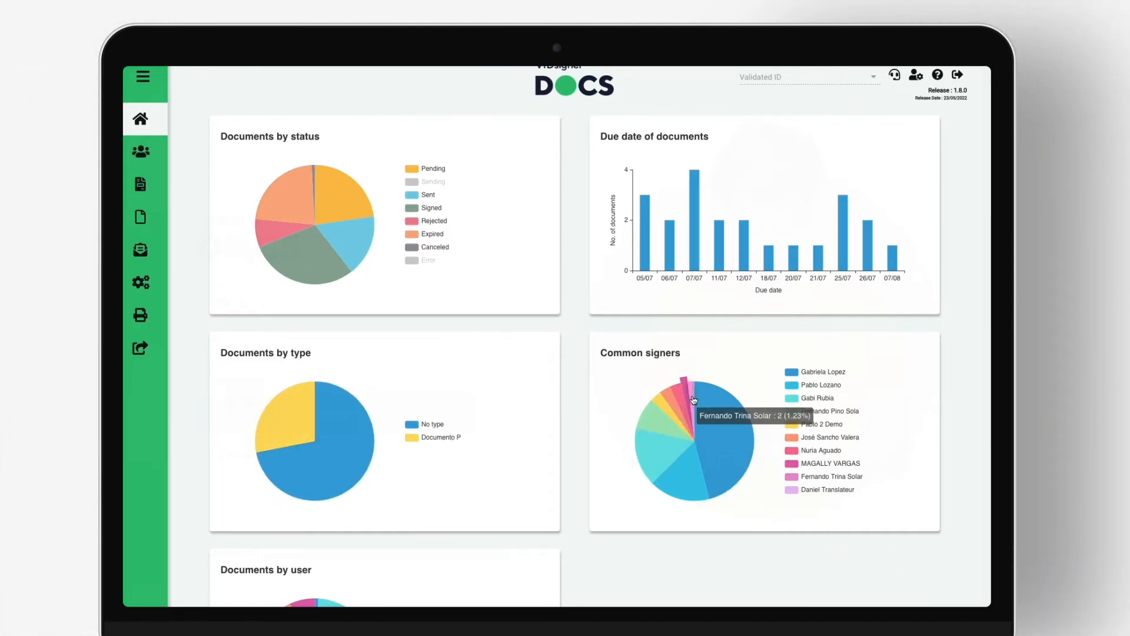
{"action": "mouse_move", "coordinate": [719, 472]}
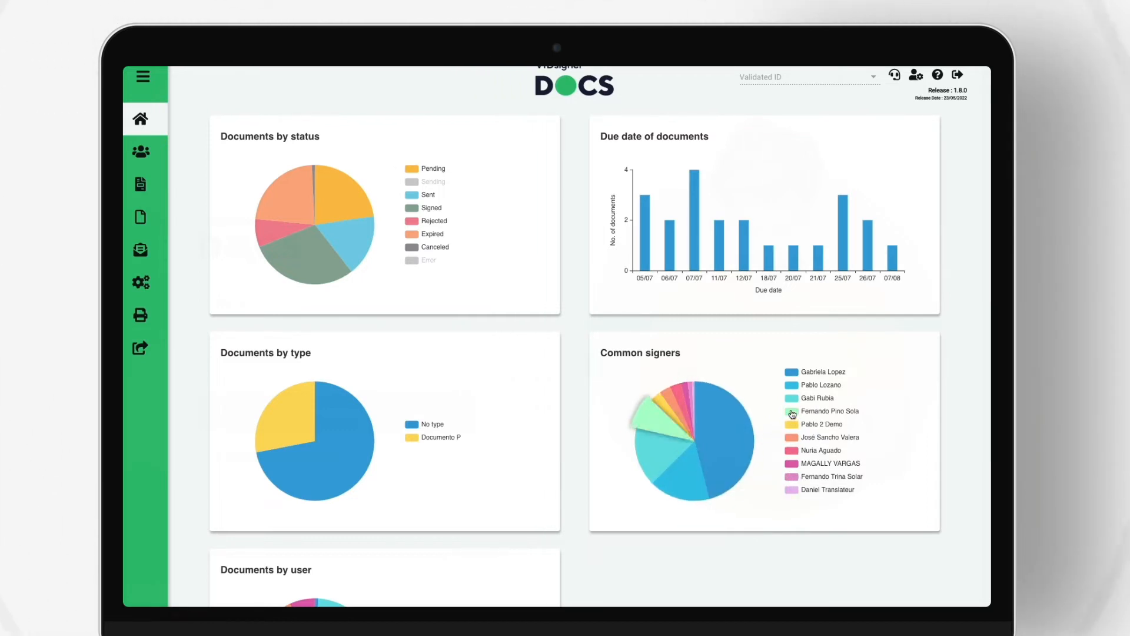
{"action": "mouse_move", "coordinate": [618, 386]}
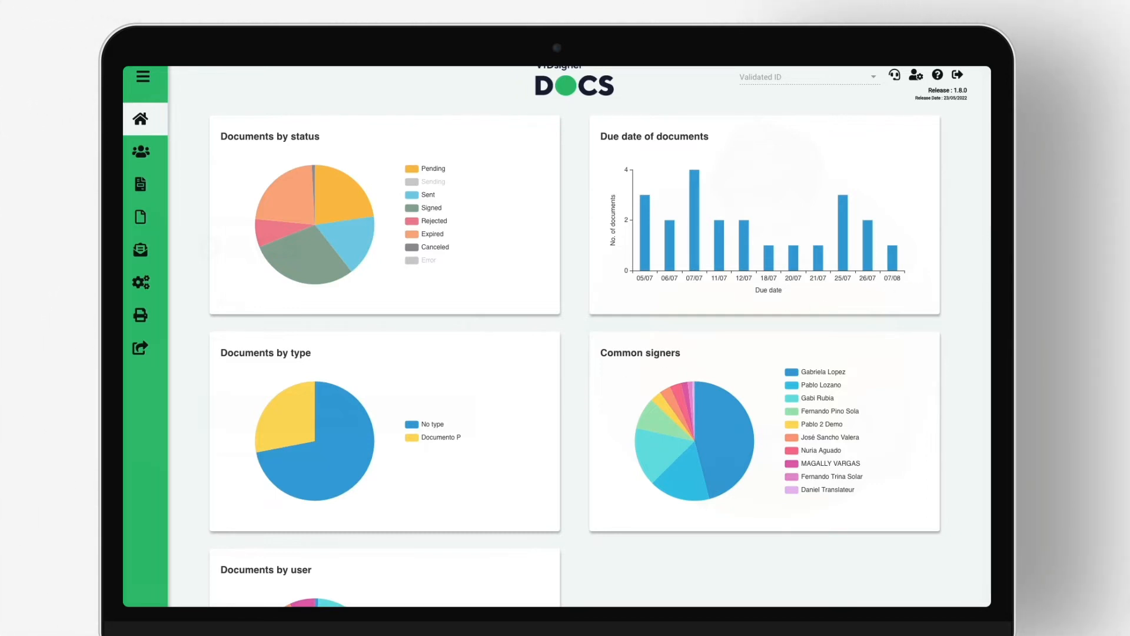
{"action": "left_click", "coordinate": [140, 281]}
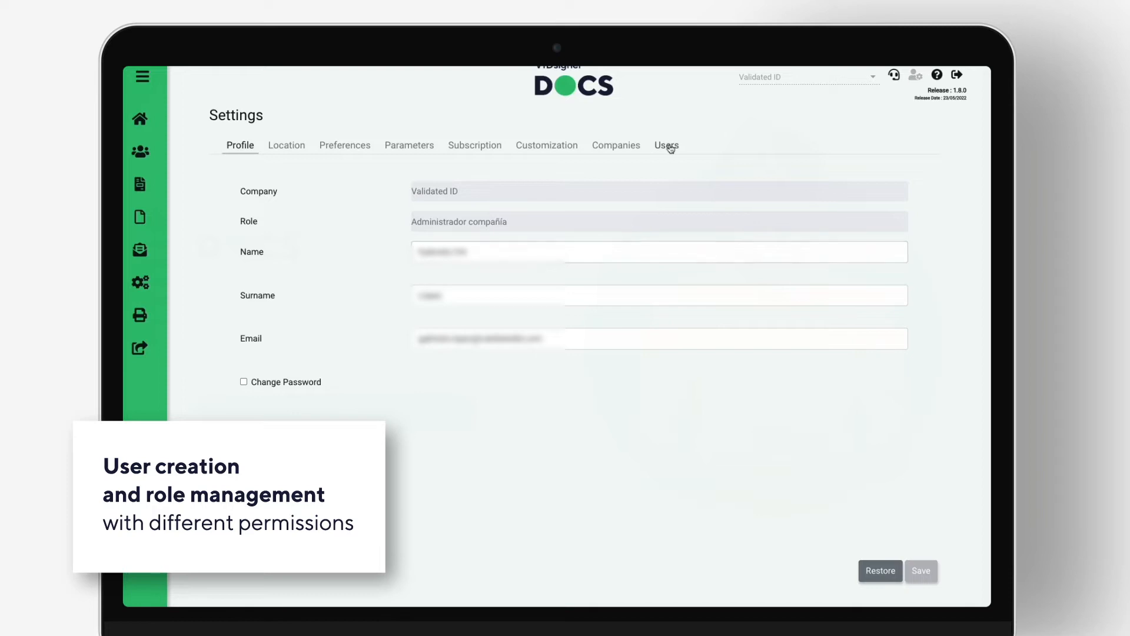
{"action": "left_click", "coordinate": [665, 145]}
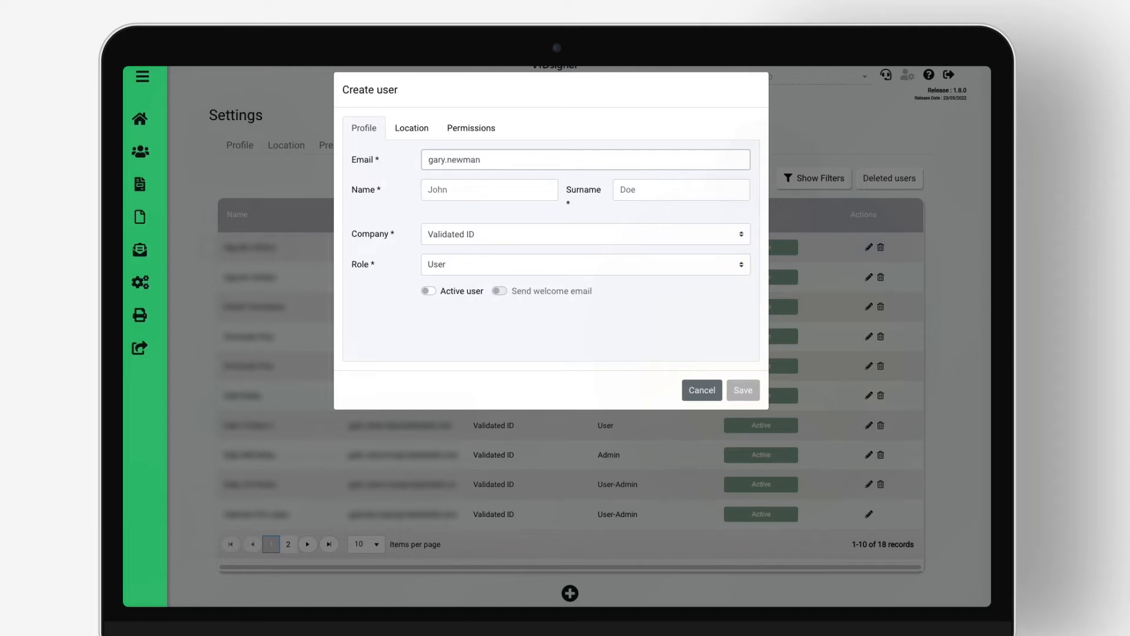
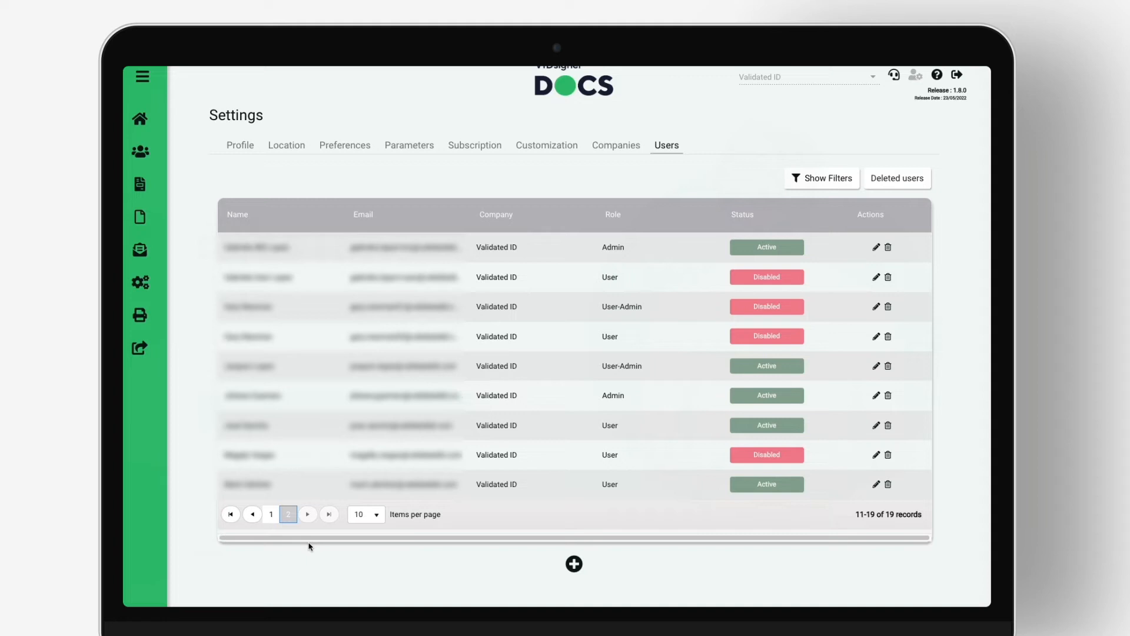
{"action": "mouse_move", "coordinate": [880, 344]}
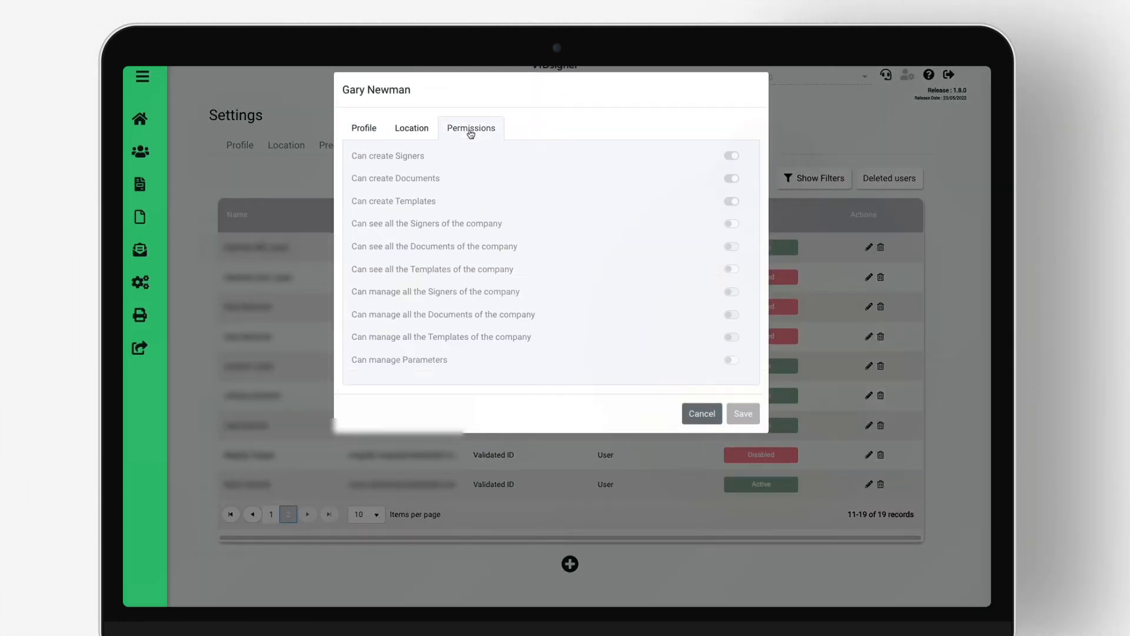
Step: Withdraw the new user's 'Can create Signers' permission and save the updated permissions
{"action": "left_click", "coordinate": [731, 155]}
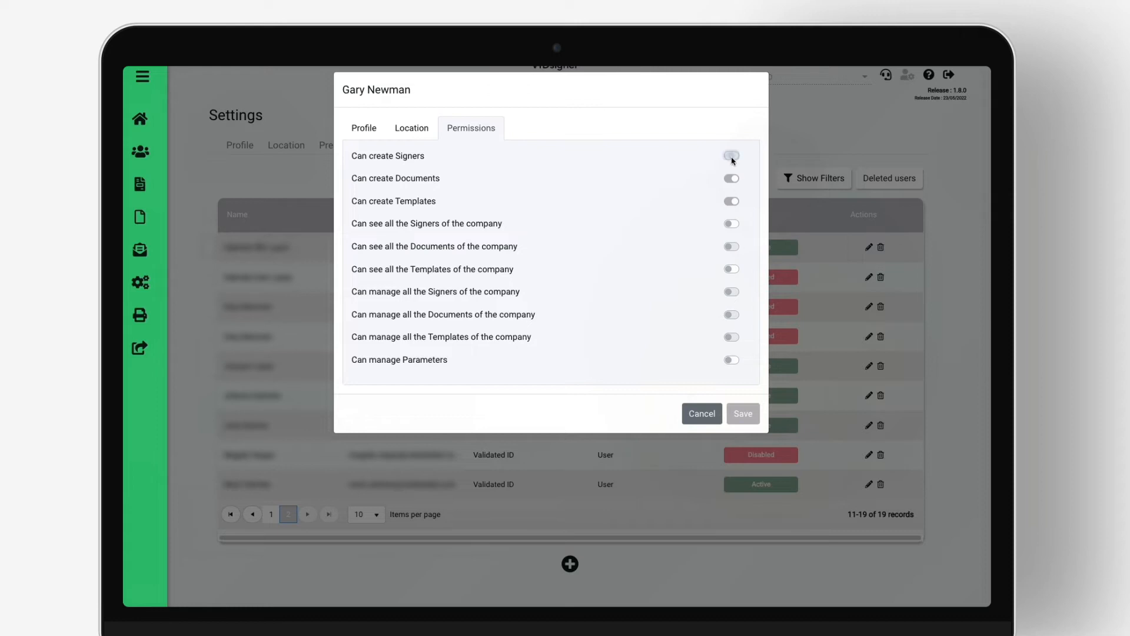
{"action": "left_click", "coordinate": [731, 156]}
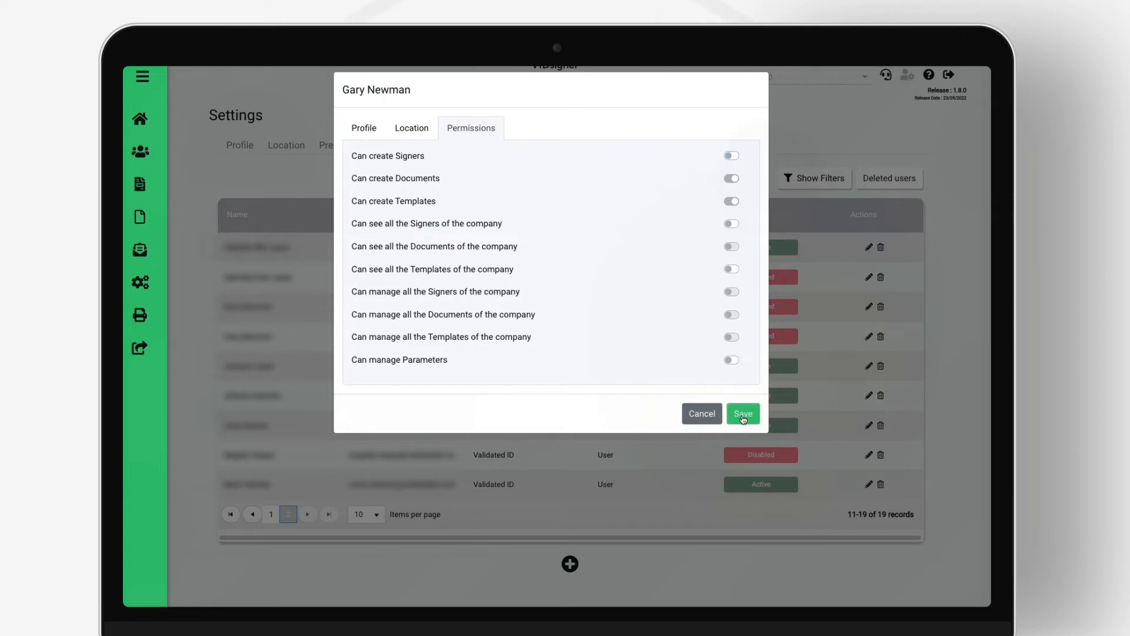
{"action": "left_click", "coordinate": [743, 413]}
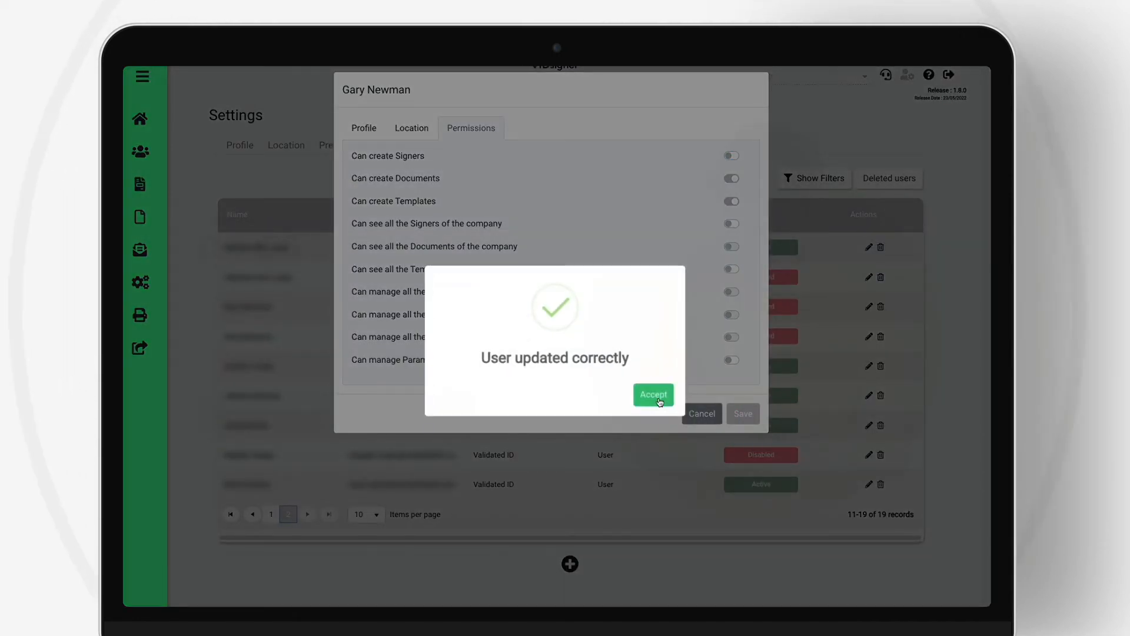
{"action": "left_click", "coordinate": [651, 394]}
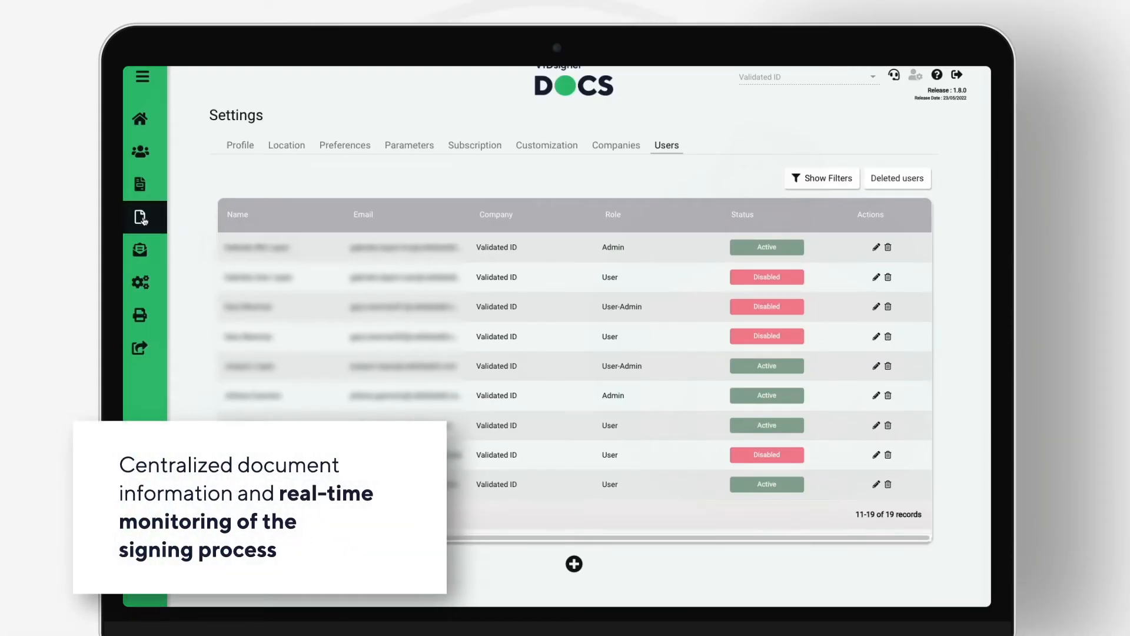
Step: Review the Document detail dialog of the Doc 7 pag document from the documents list
{"action": "left_click", "coordinate": [140, 216]}
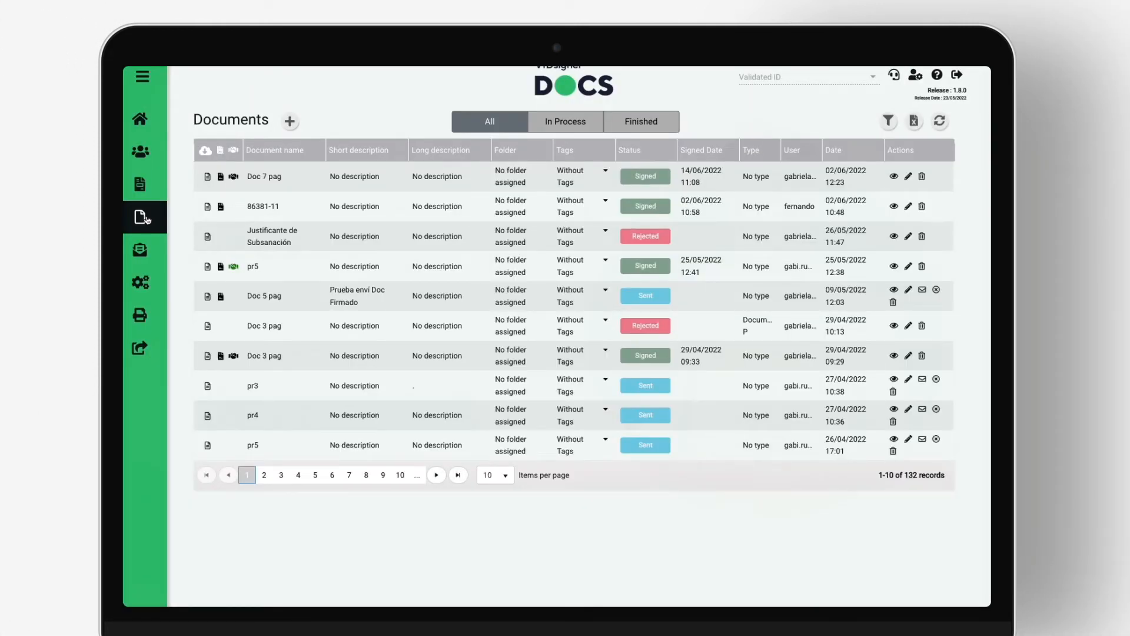
{"action": "mouse_move", "coordinate": [724, 190]}
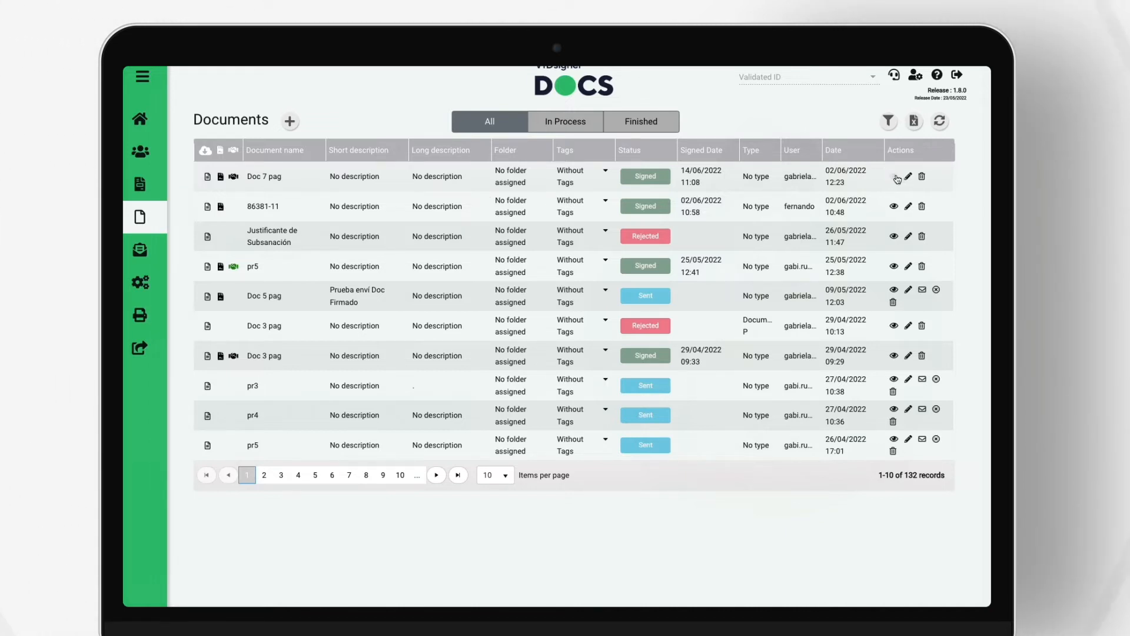
{"action": "left_click", "coordinate": [893, 177]}
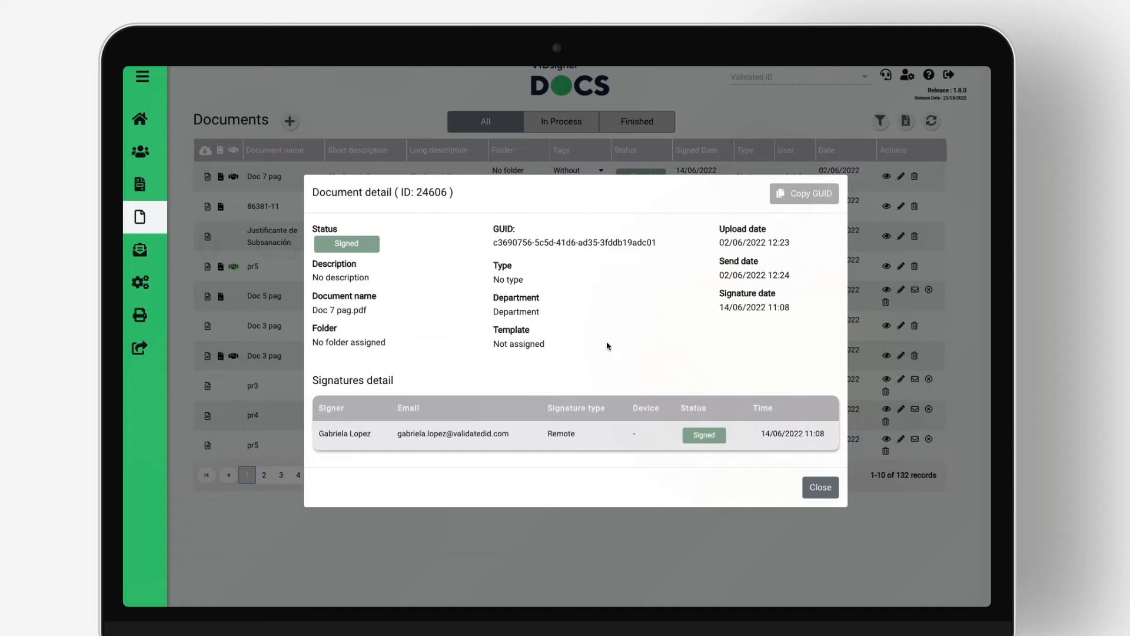
{"action": "mouse_move", "coordinate": [455, 396]}
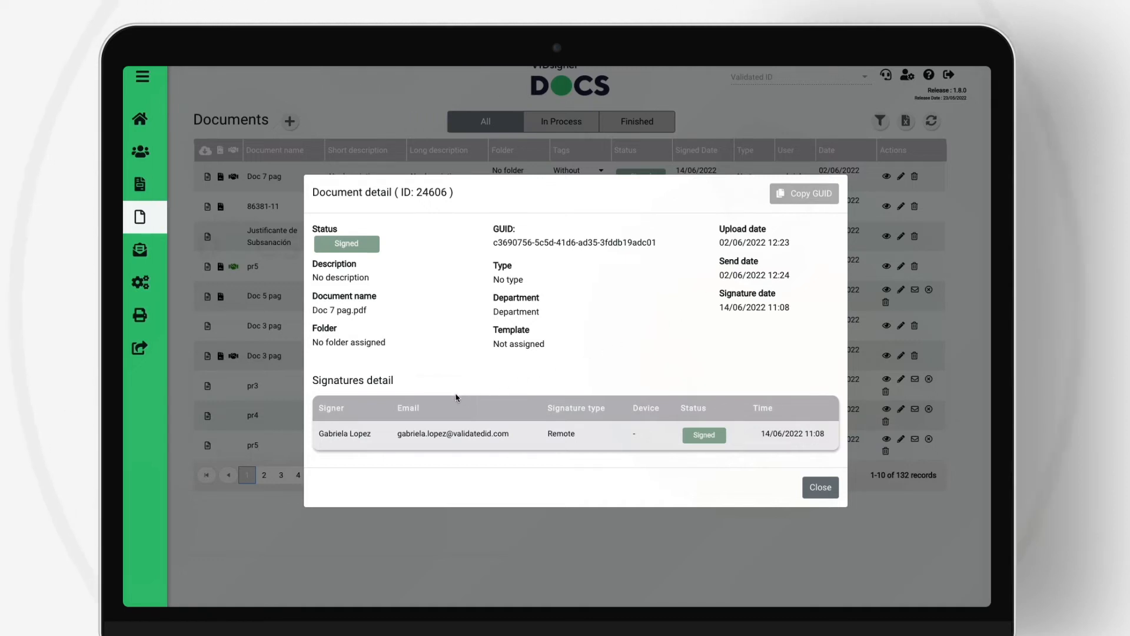
{"action": "left_click", "coordinate": [820, 487]}
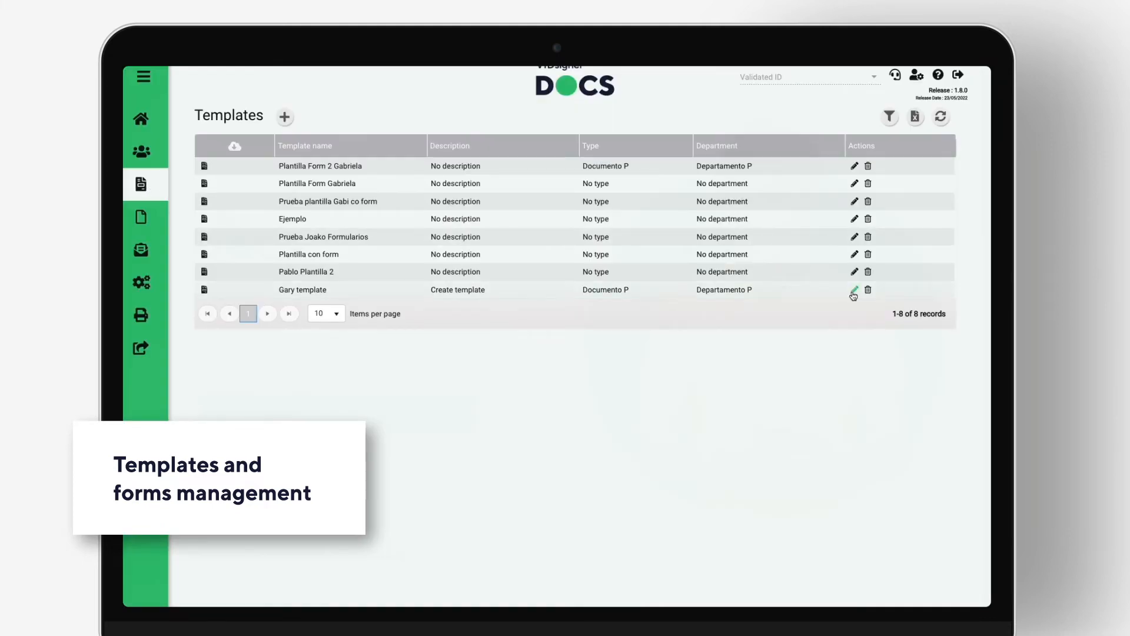
Step: Save the first signature position options of the Gary template
{"action": "left_click", "coordinate": [854, 290]}
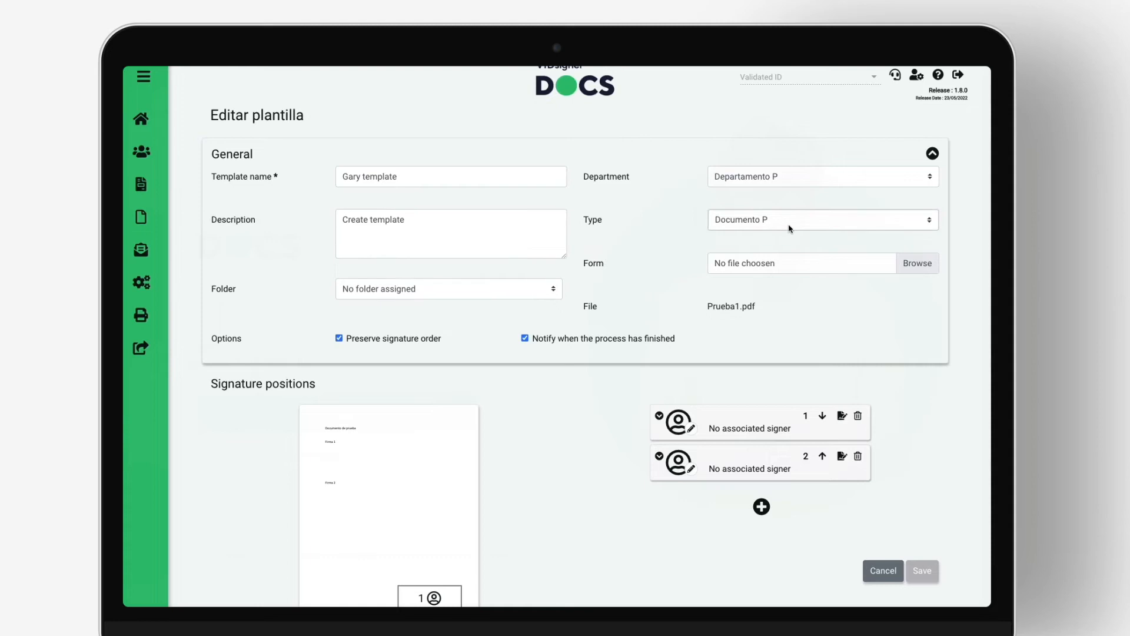
{"action": "mouse_move", "coordinate": [838, 432]}
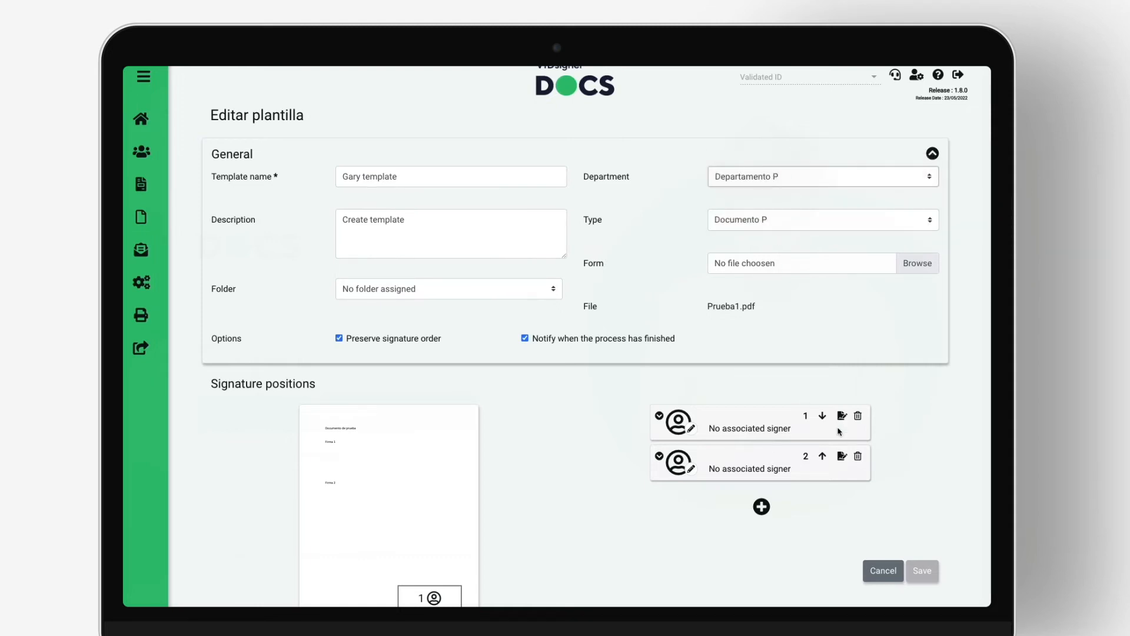
{"action": "left_click", "coordinate": [659, 416]}
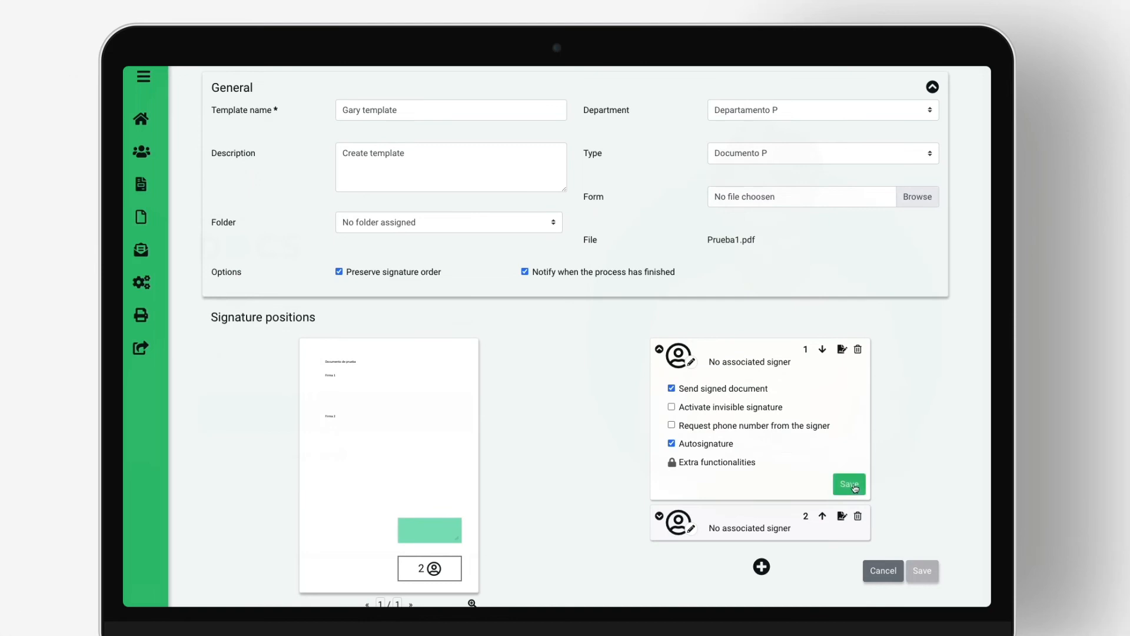
{"action": "left_click", "coordinate": [848, 484]}
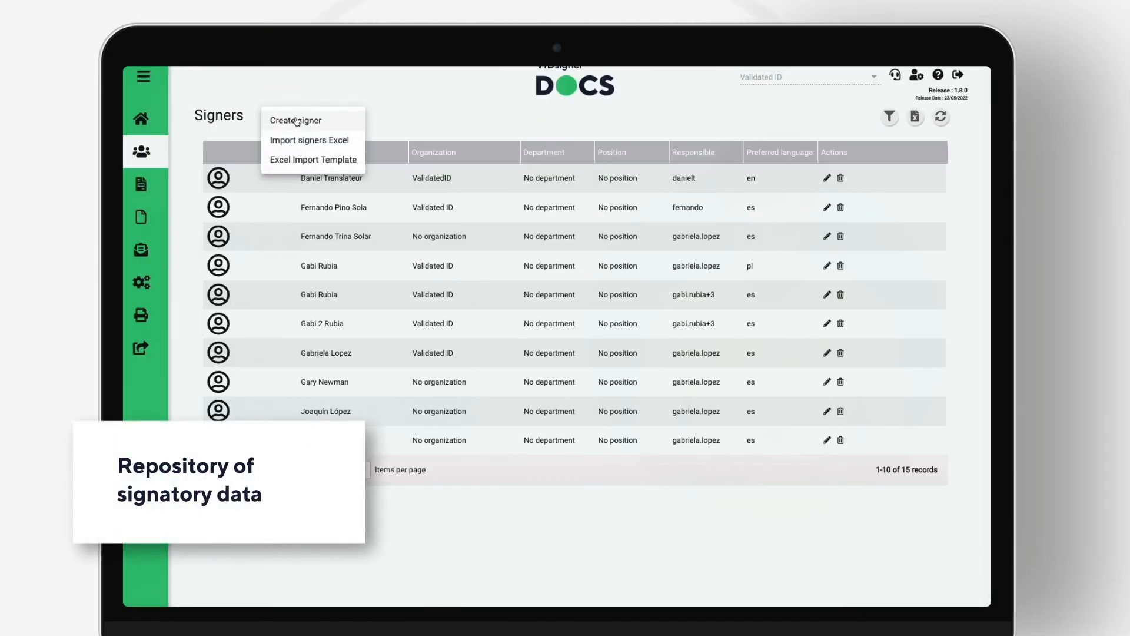
{"action": "left_click", "coordinate": [294, 120]}
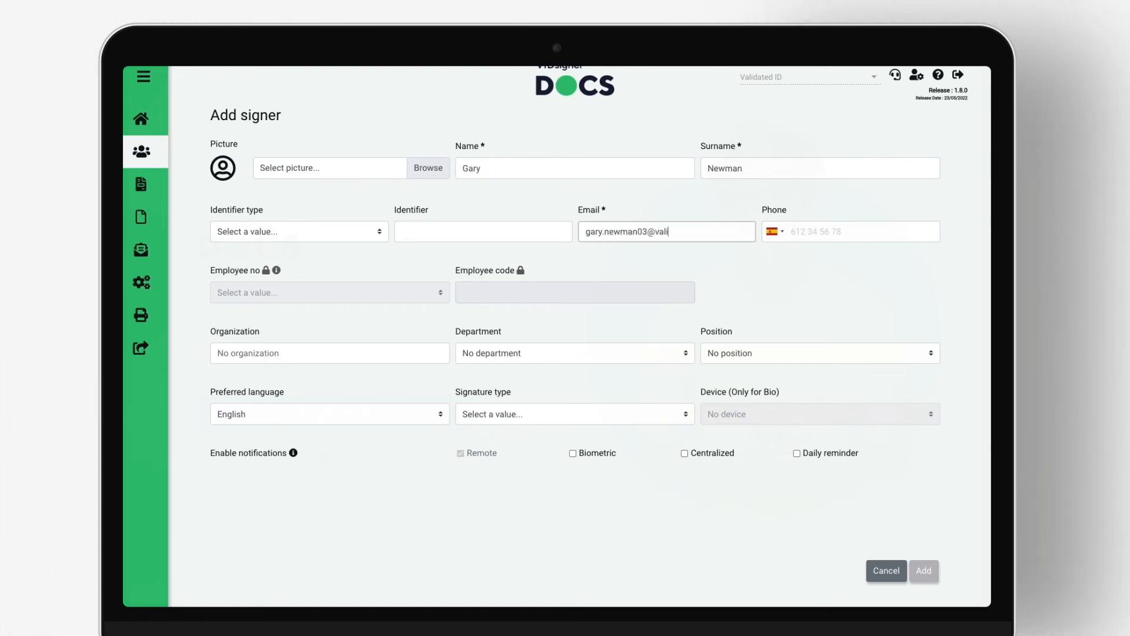
{"action": "type", "text": "66585"}
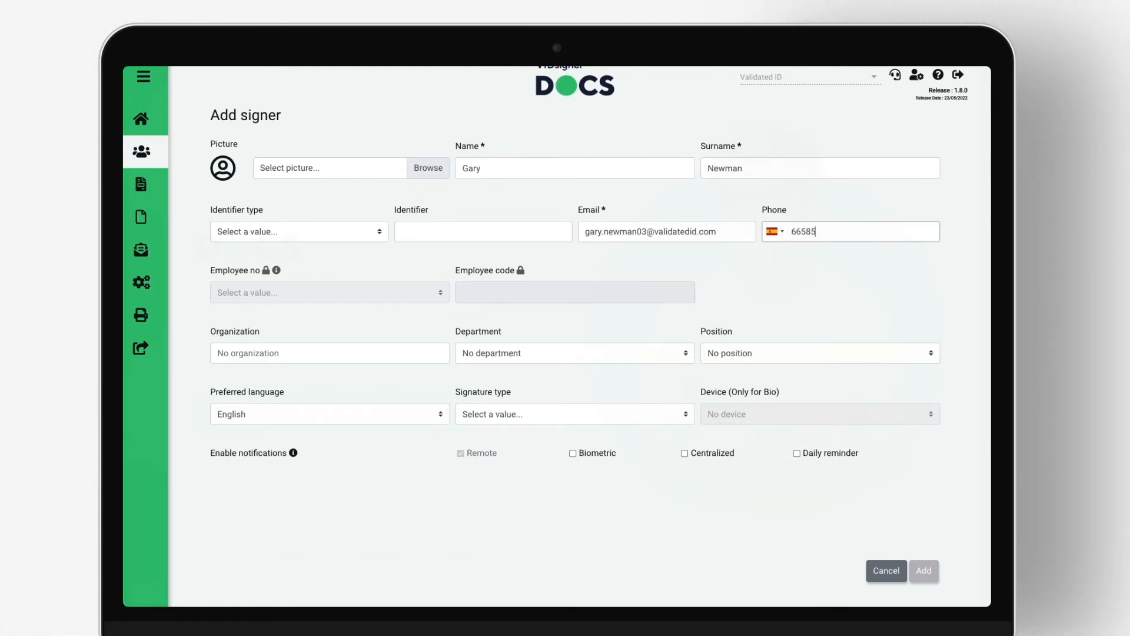
{"action": "type", "text": "42"}
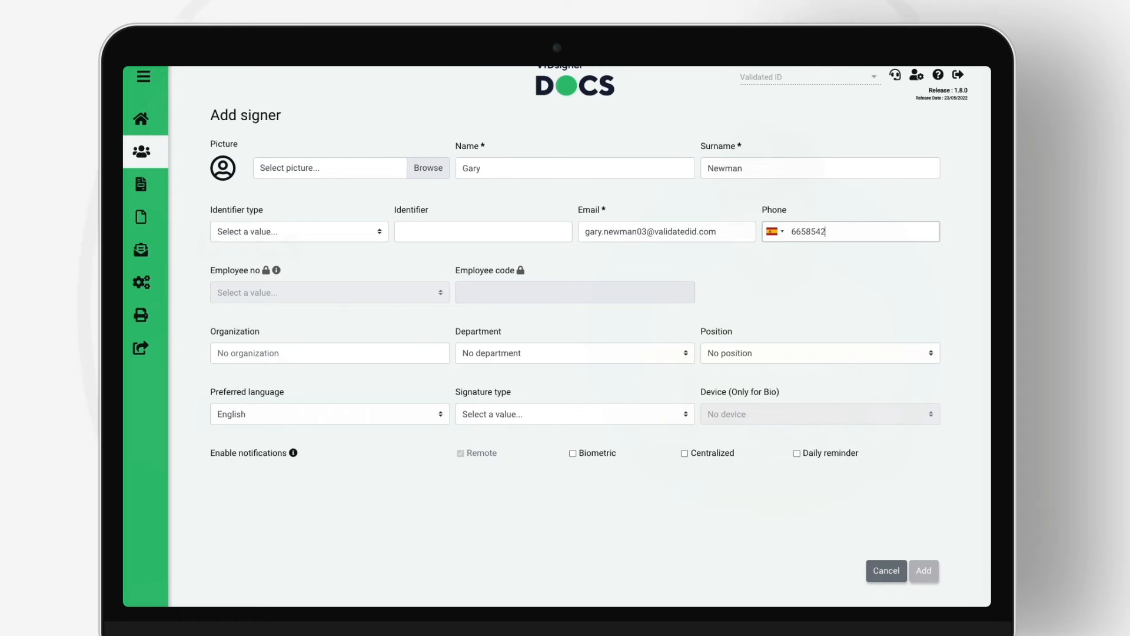
{"action": "left_click", "coordinate": [573, 452]}
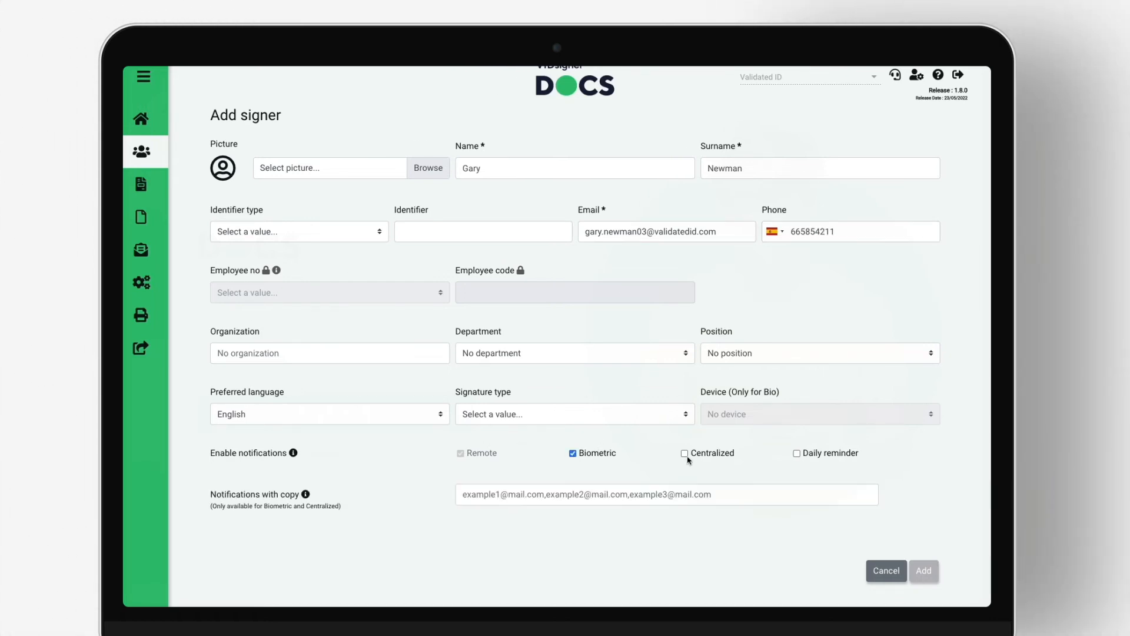
{"action": "left_click", "coordinate": [922, 569]}
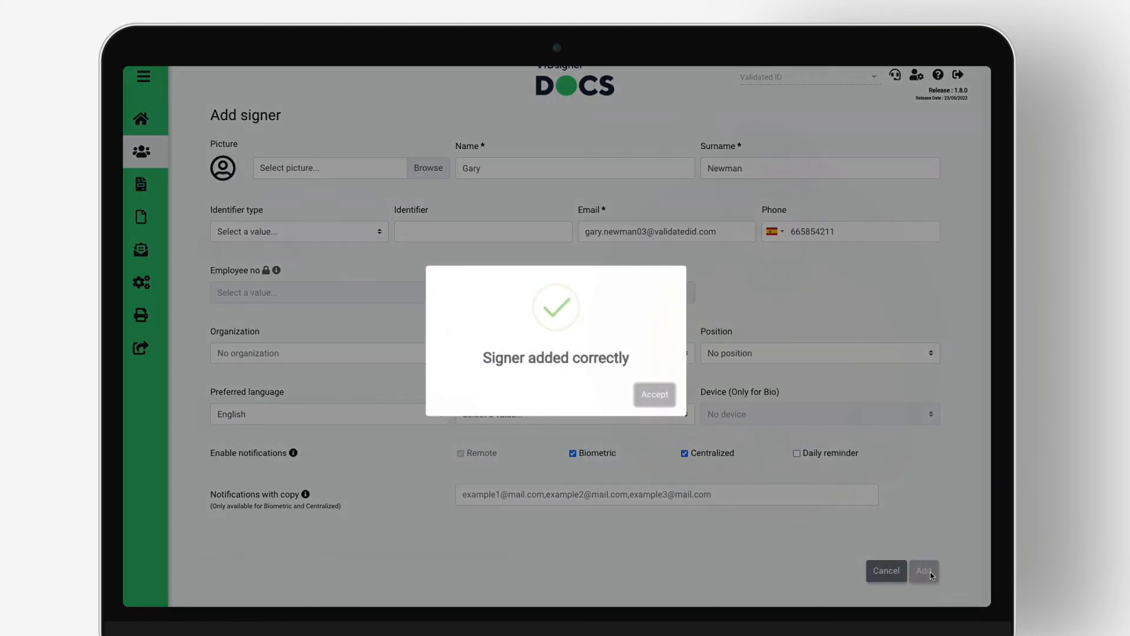
{"action": "left_click", "coordinate": [652, 395]}
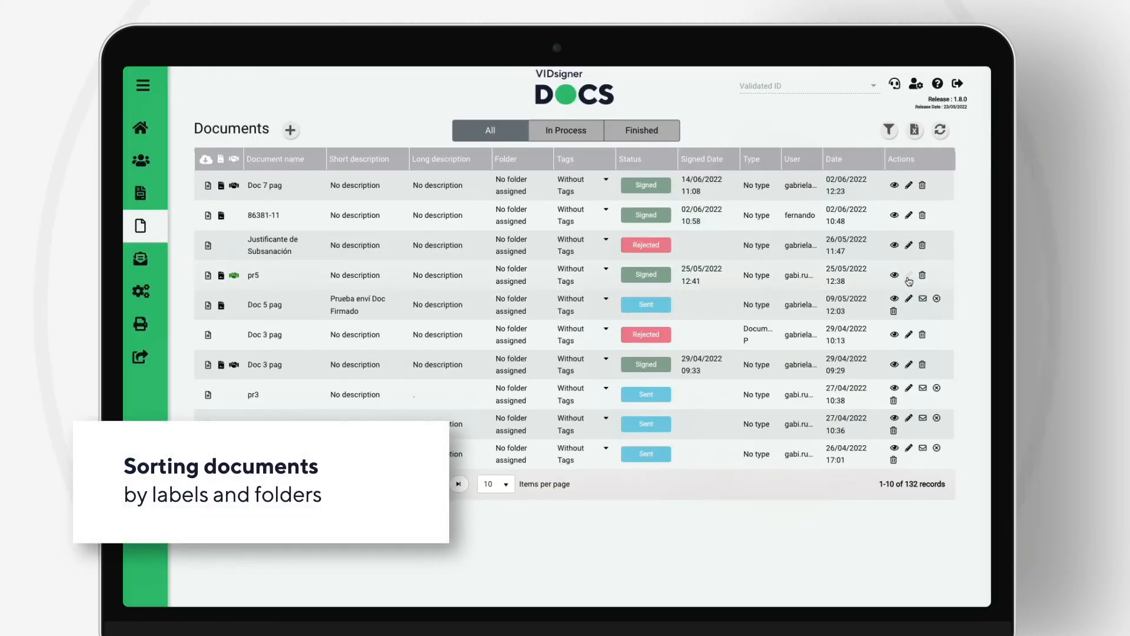
Step: Tag the pr5 document with Test 01 and Test 02 and save it
{"action": "left_click", "coordinate": [908, 275]}
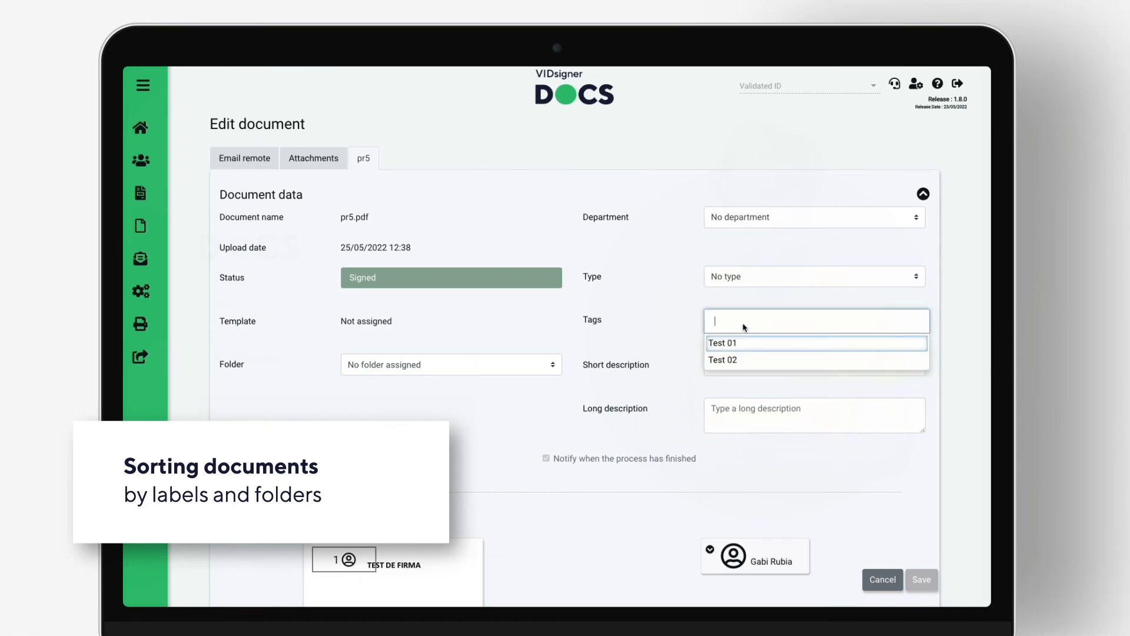
{"action": "left_click", "coordinate": [724, 360]}
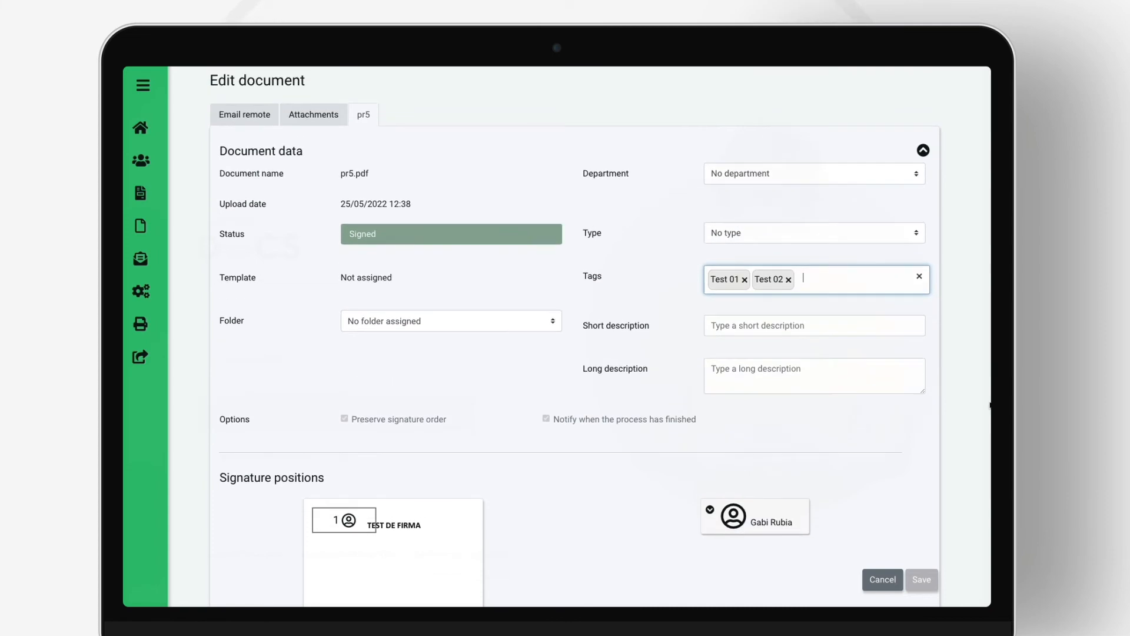
{"action": "left_click", "coordinate": [921, 579]}
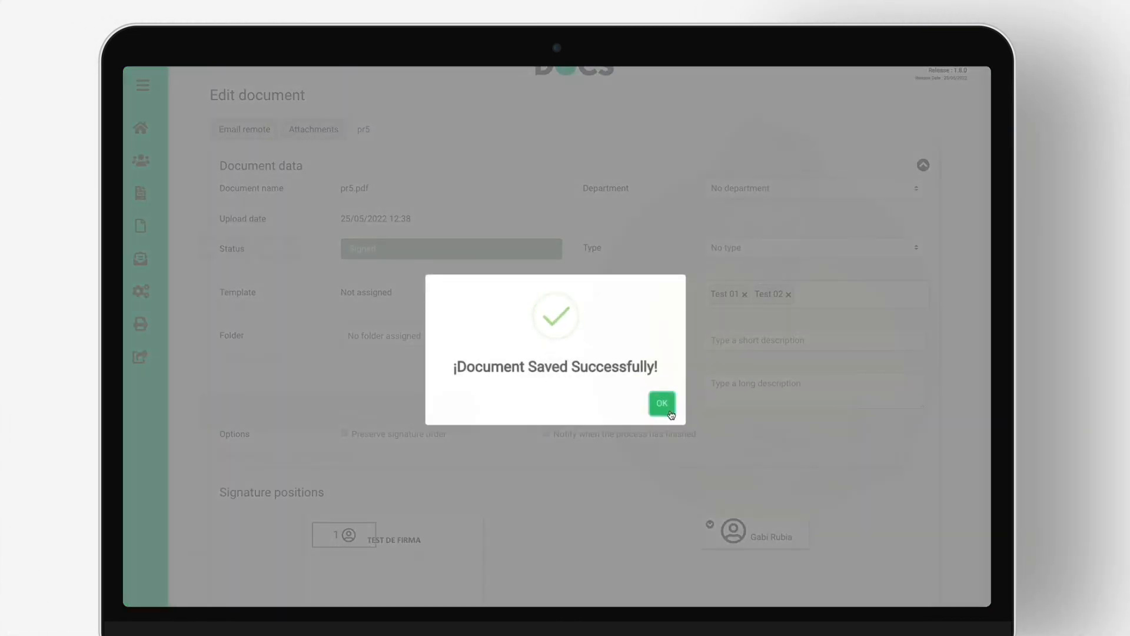
{"action": "left_click", "coordinate": [660, 403]}
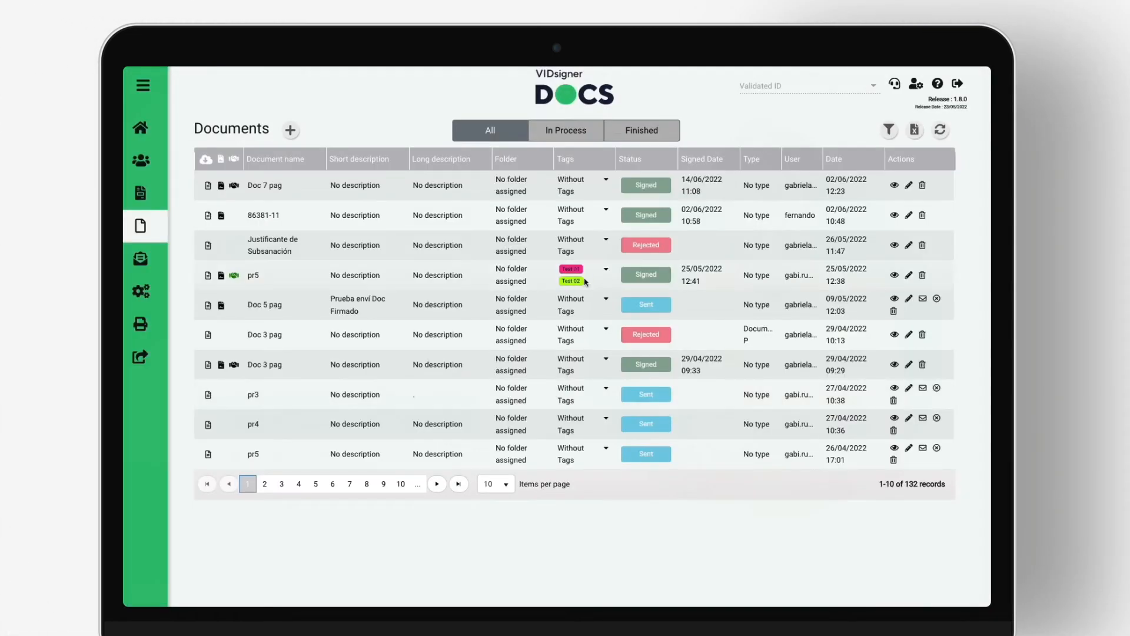